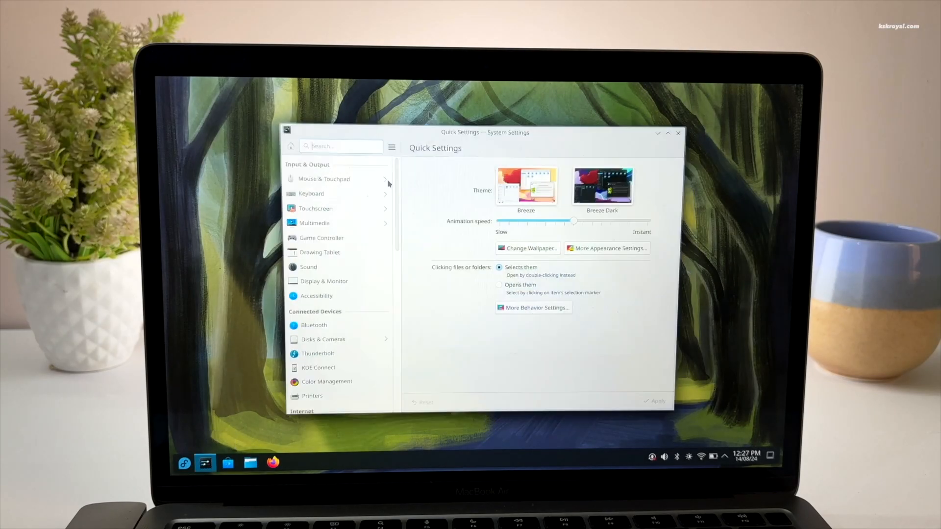
# - View About this System, showing Fedora Linux Asahi Remix 40 with KDE Plasma 6.0.4
pyautogui.scroll(-3)
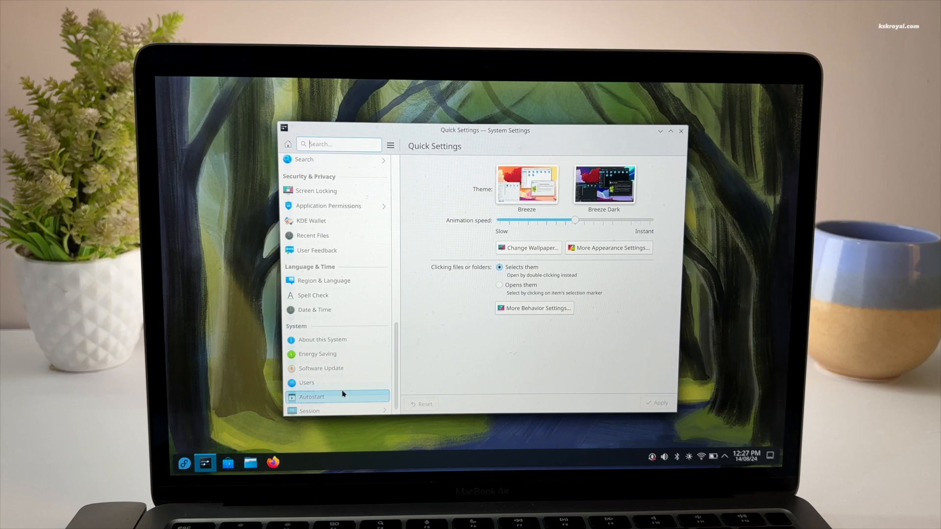
pyautogui.click(321, 339)
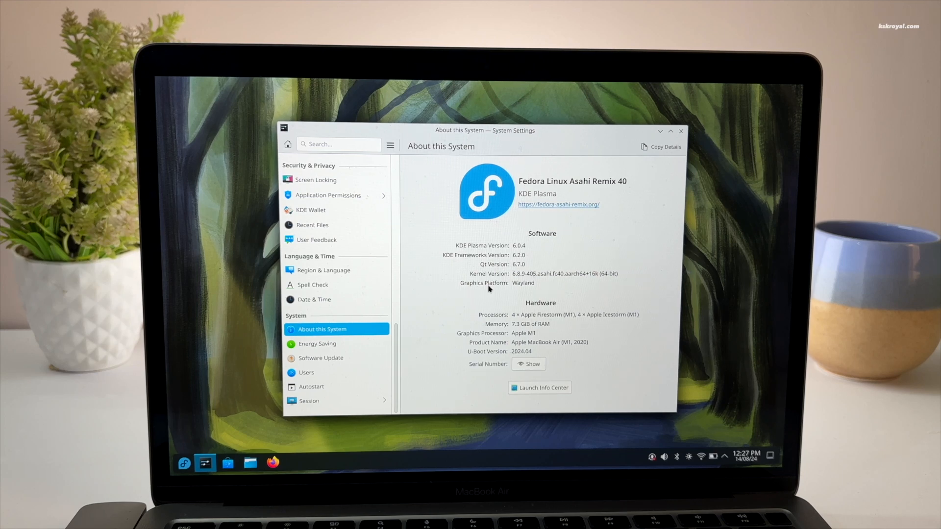
pyautogui.moveTo(655, 161)
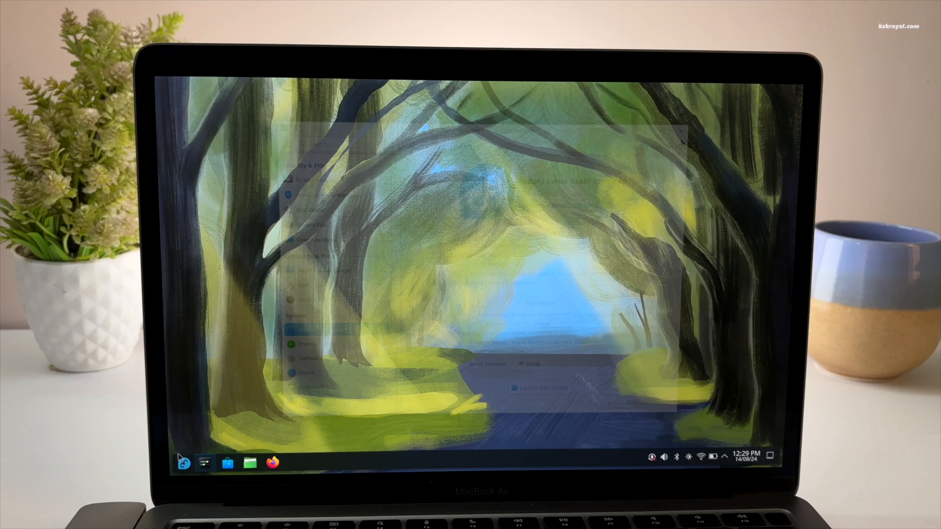
# - Open /etc/dnf/dnf.conf in nano with sudo from a terminal
pyautogui.click(294, 463)
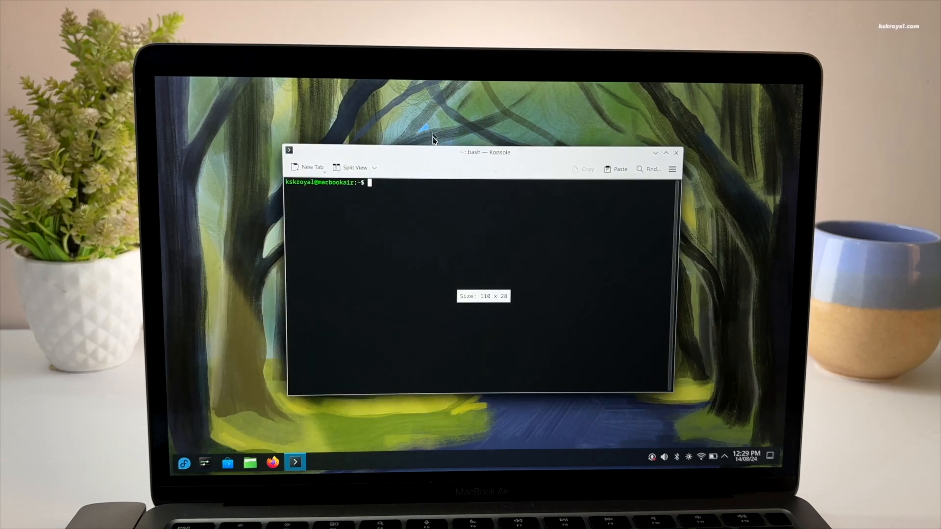
pyautogui.write('sudo nano /etc/n')
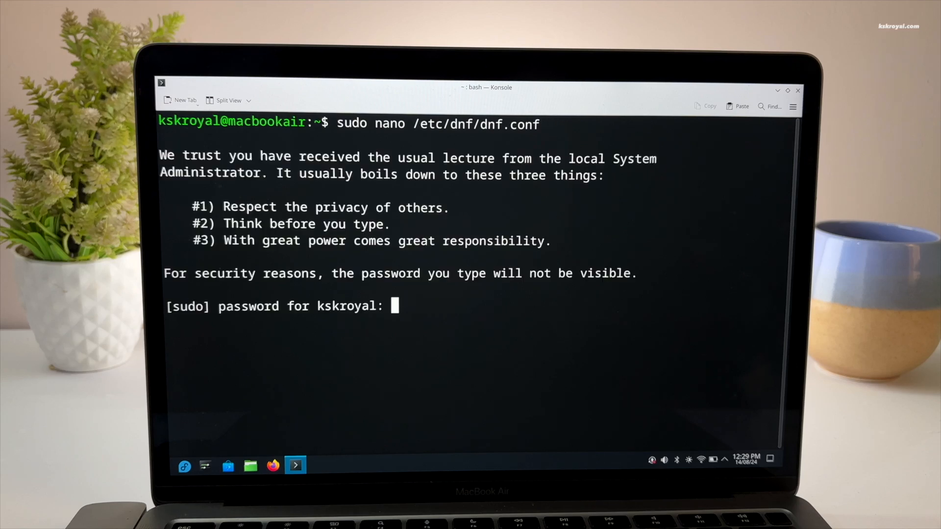
pyautogui.press('Return')
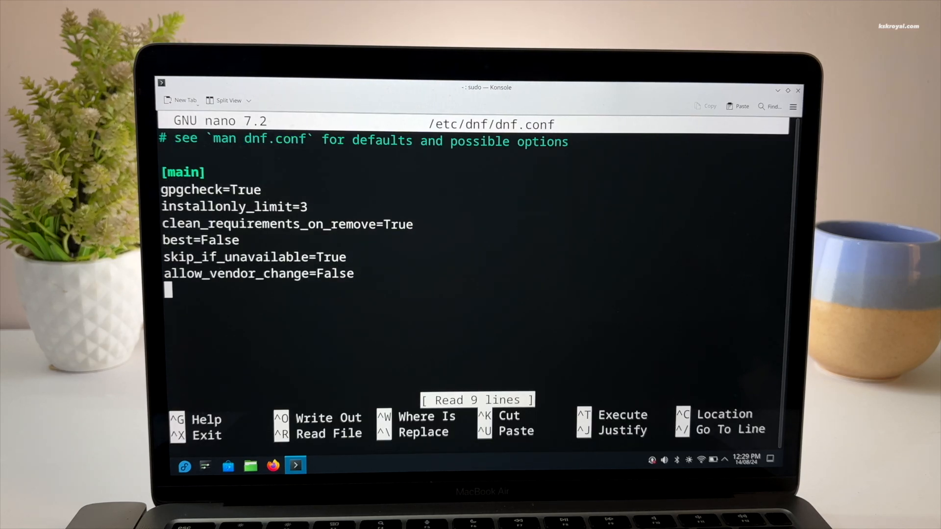
# - Add max_parallel_downloads=10 to the config, save it and exit nano
pyautogui.write('max_parall')
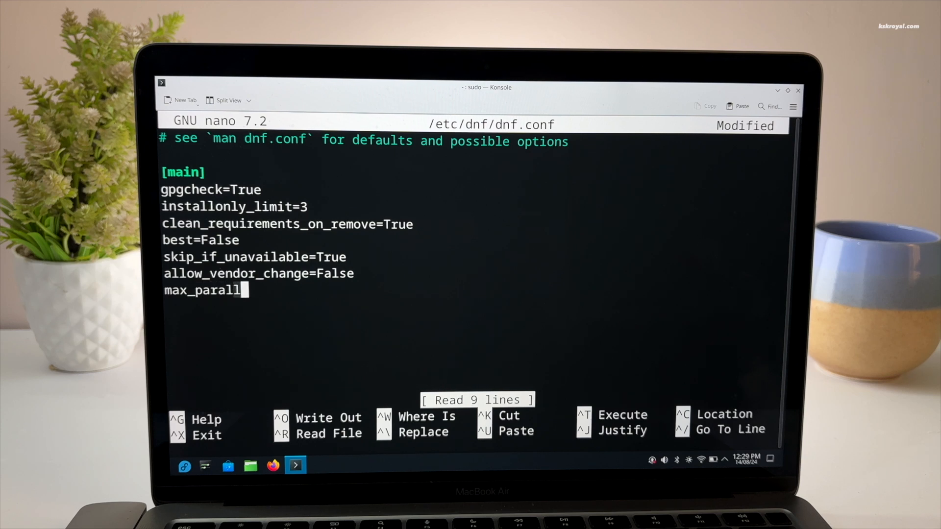
pyautogui.write('el_downloads')
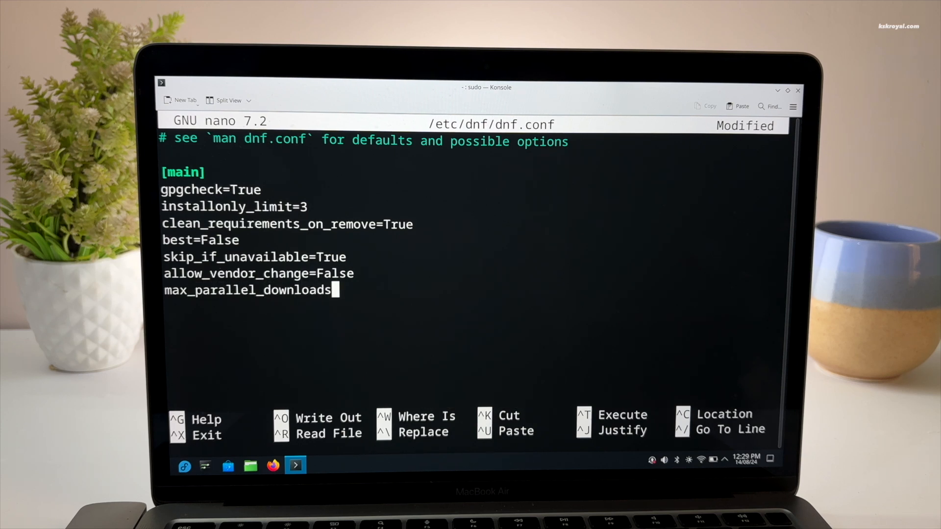
pyautogui.write('=10')
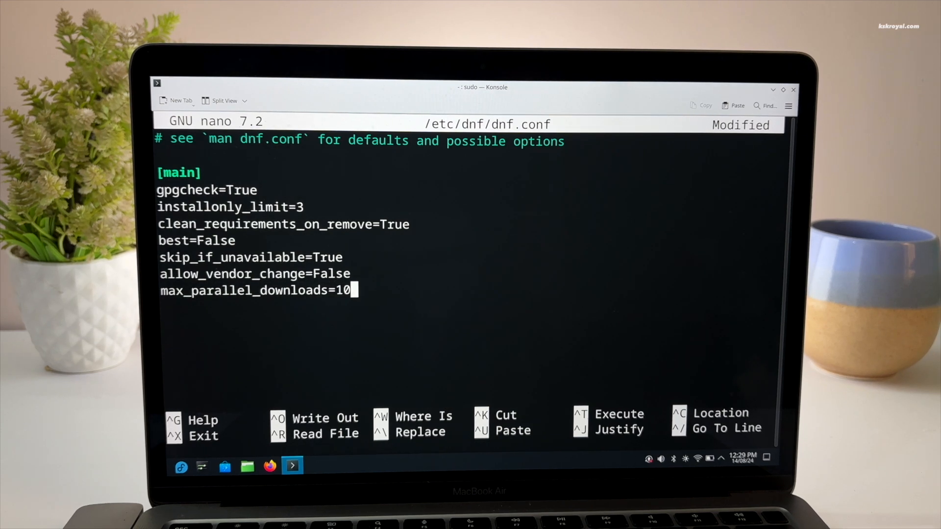
pyautogui.press('ctrl+o')
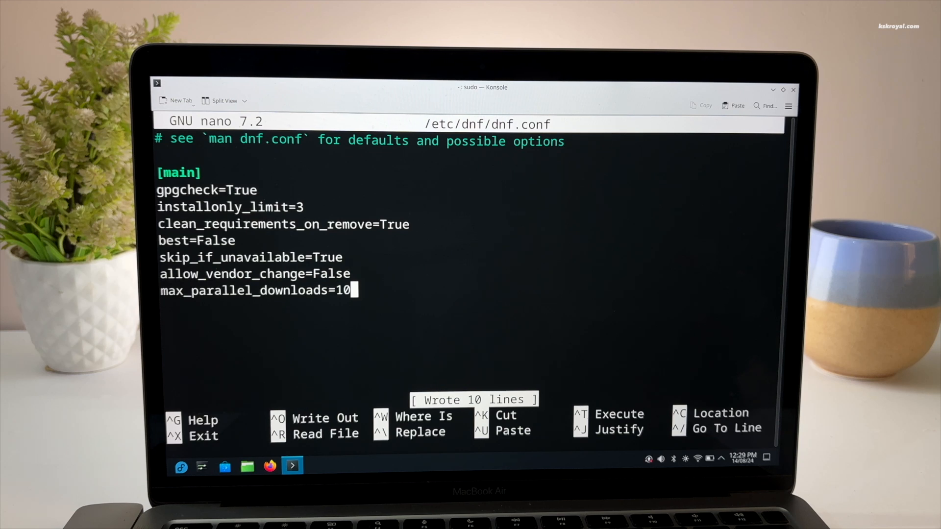
pyautogui.press('ctrl+x')
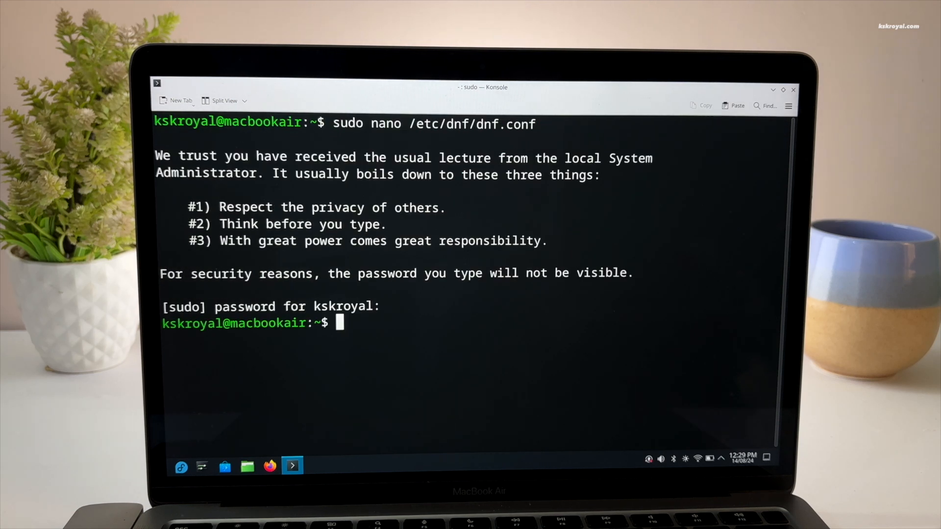
# - Update all system packages with sudo dnf update
pyautogui.write('sudo dn')
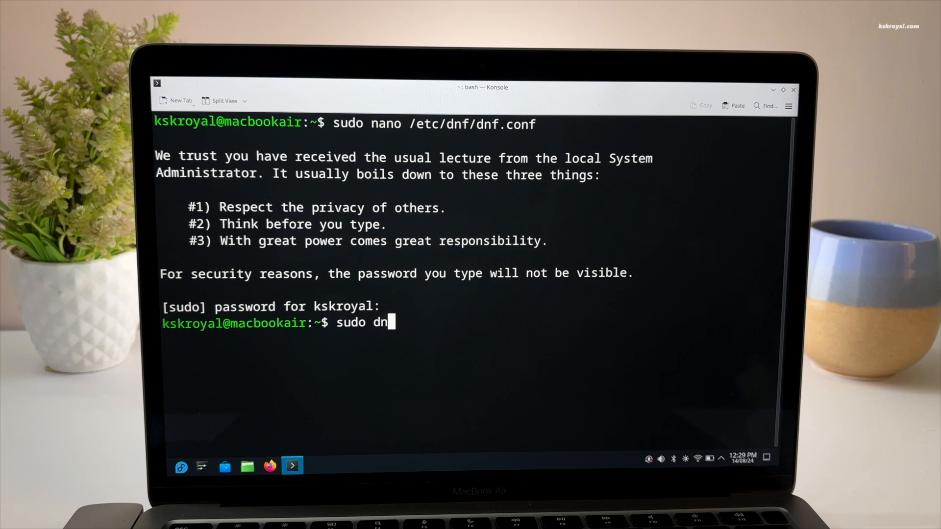
pyautogui.write('f upda')
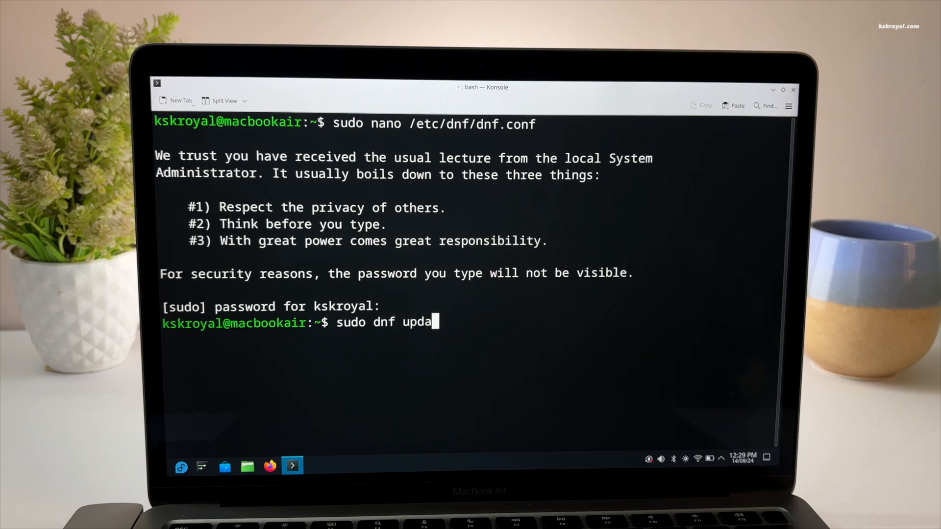
pyautogui.press('Return')
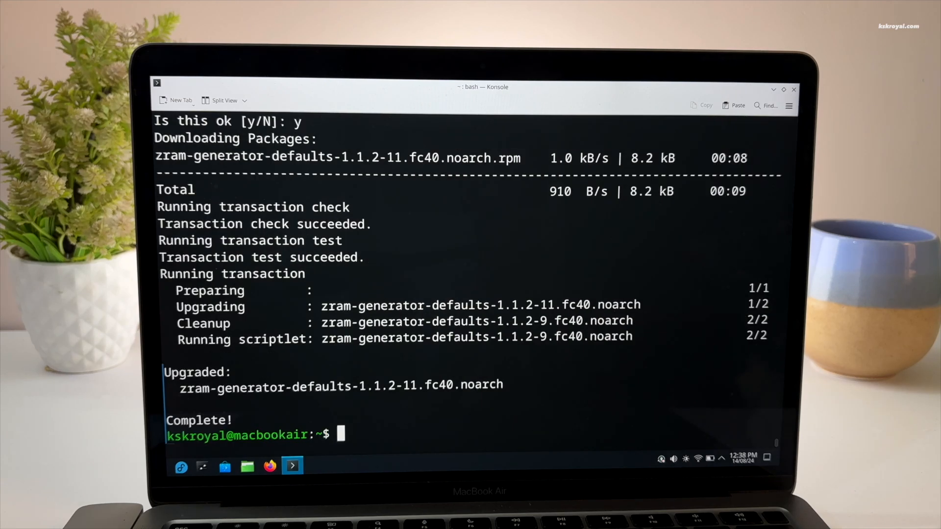
# - Restart the machine immediately with sudo reboot now
pyautogui.write('s')
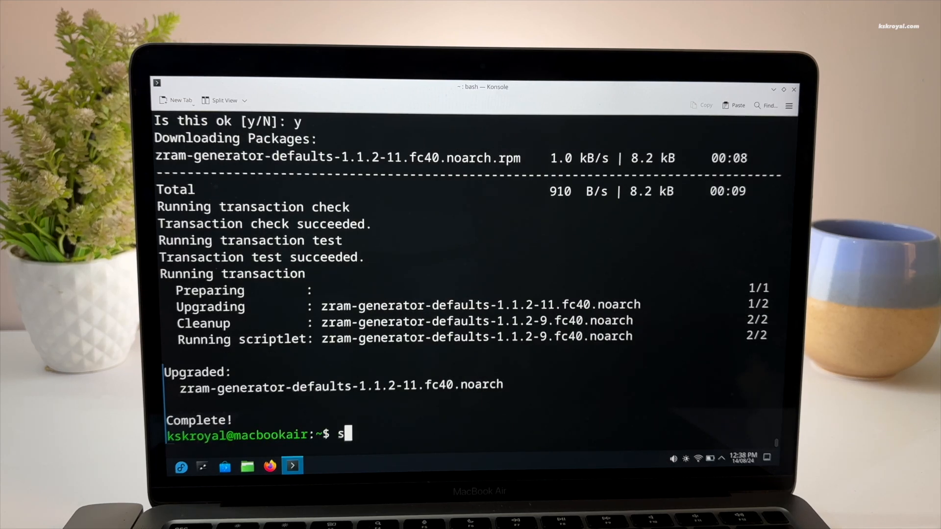
pyautogui.write('udo reboot n')
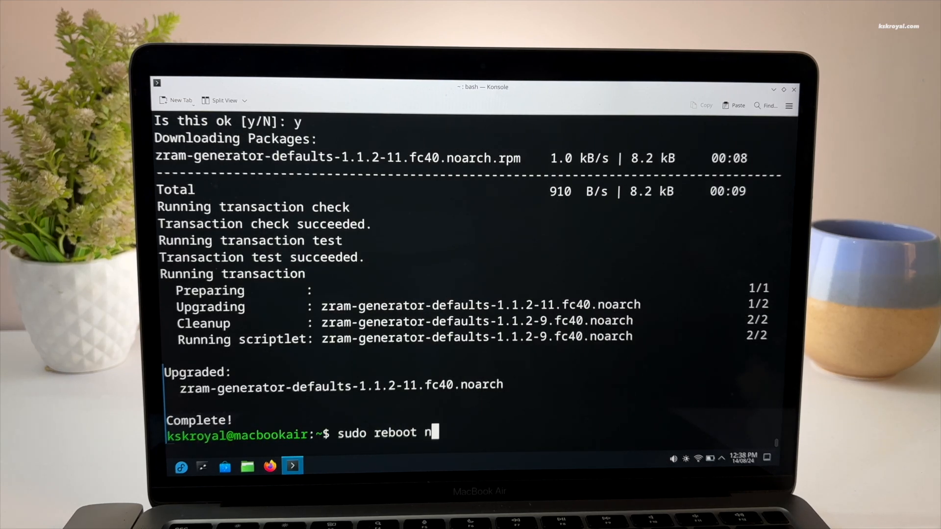
pyautogui.press('Return')
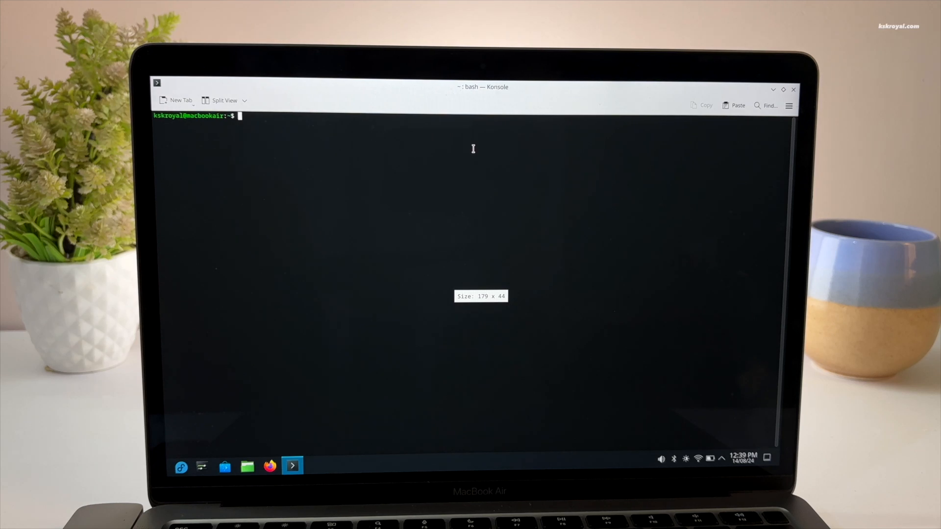
# - Confirm dnf update has nothing to do and become root with sudo su -
pyautogui.write('su')
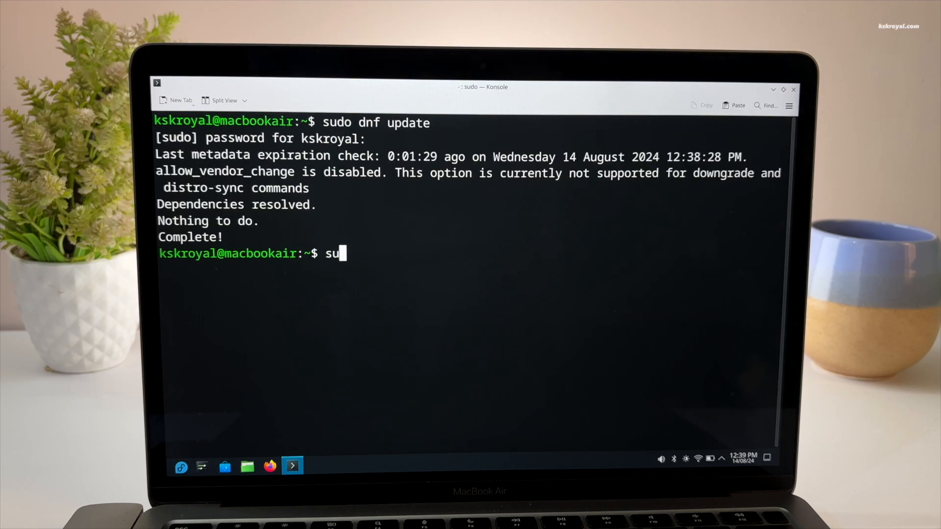
pyautogui.press('Return')
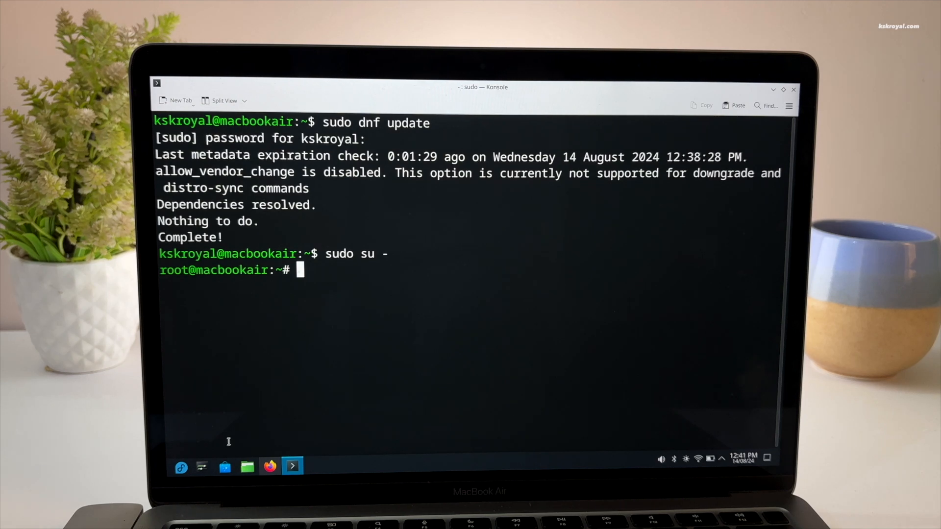
# - Copy 'dnf copr enable ryanabx/cosmic-epoch' from the Copr page and paste it in Konsole
pyautogui.click(269, 467)
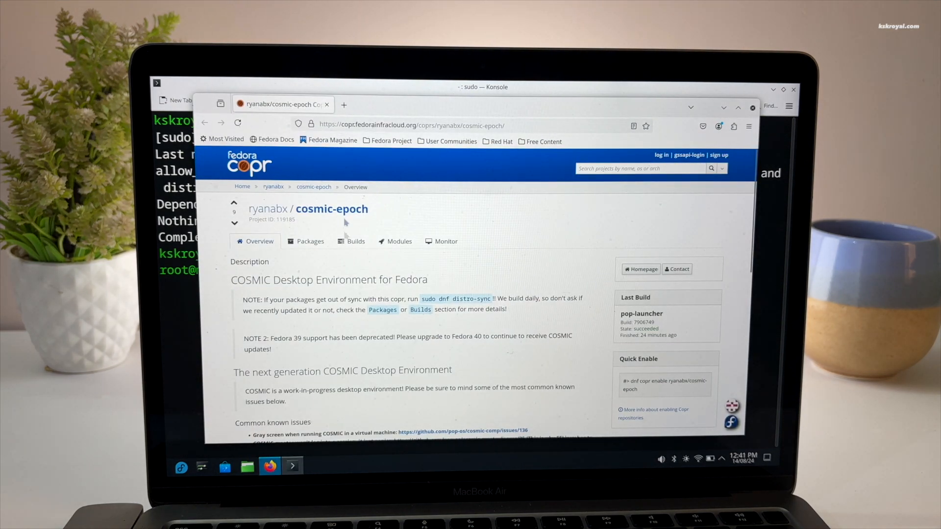
pyautogui.moveTo(361, 364)
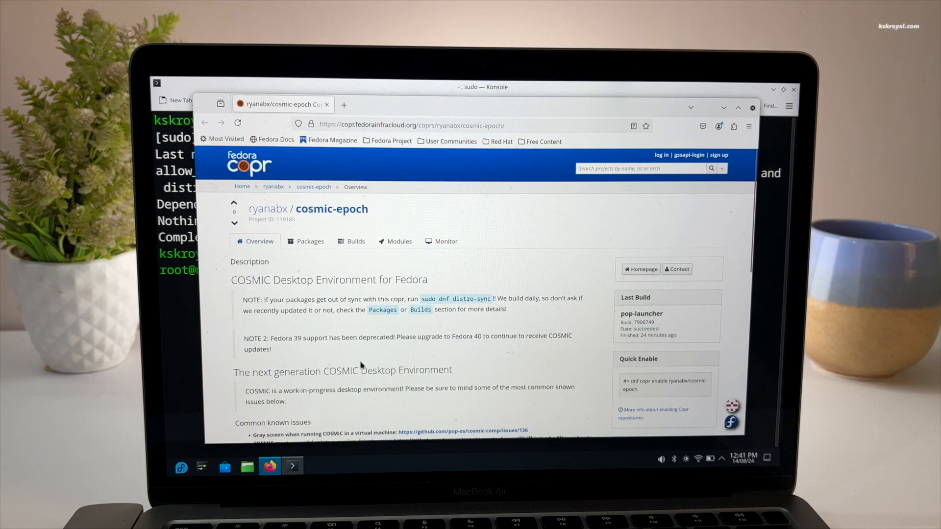
pyautogui.scroll(-3)
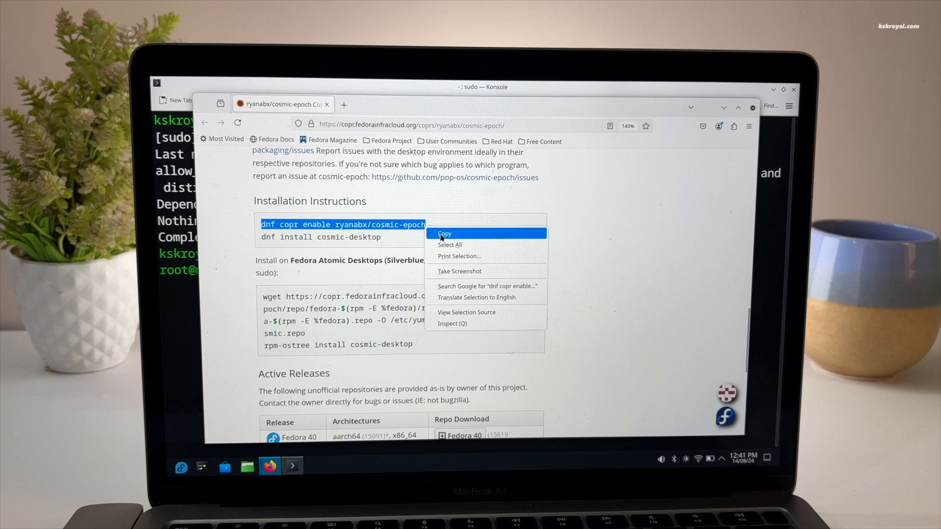
pyautogui.click(445, 233)
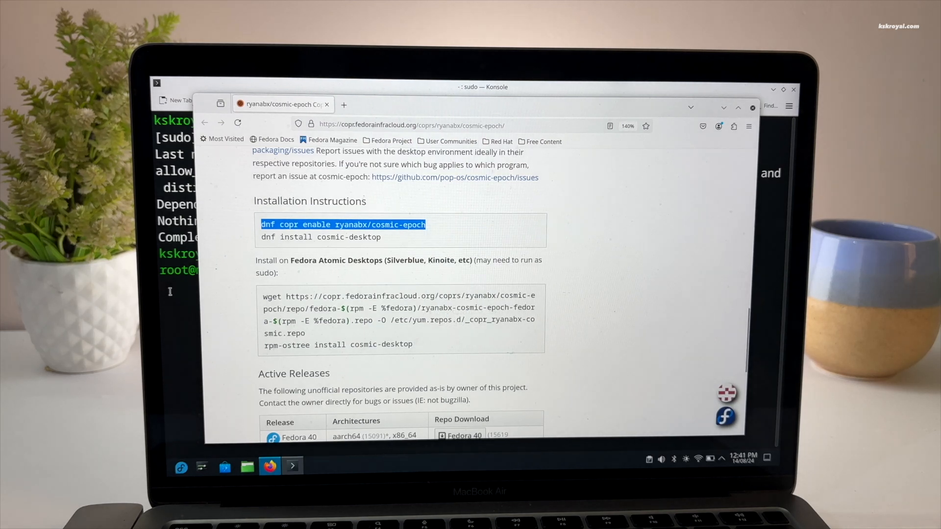
pyautogui.rightClick(421, 270)
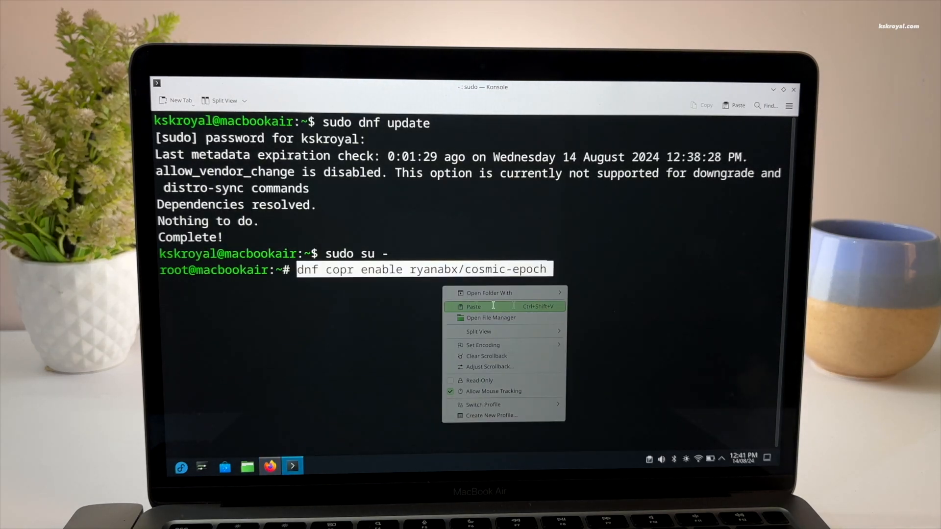
# - Run the pasted command to enable the ryanabx/cosmic-epoch Copr repository, confirming with y
pyautogui.click(473, 307)
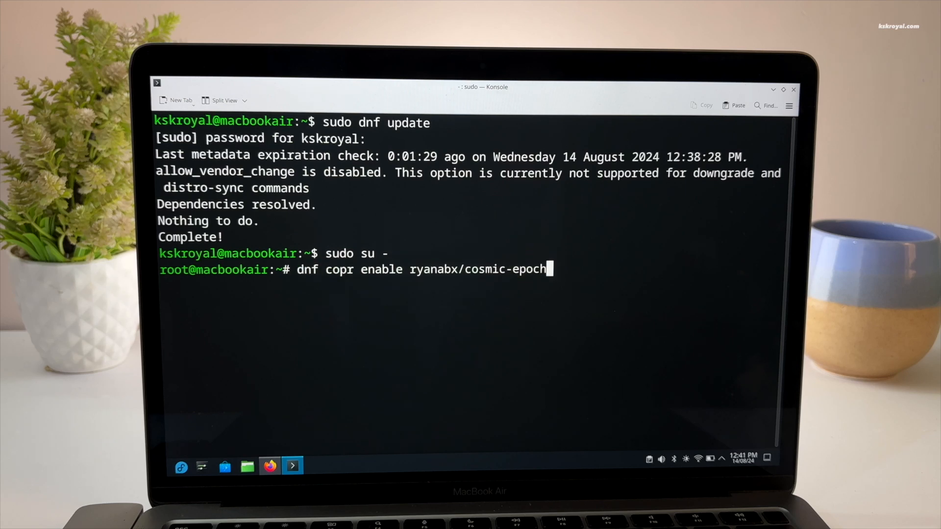
pyautogui.press('Return')
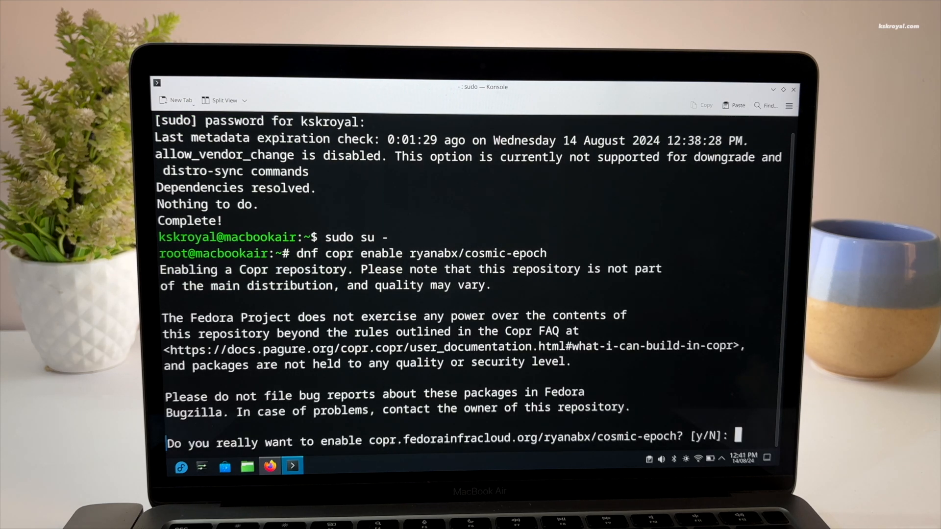
pyautogui.write('y')
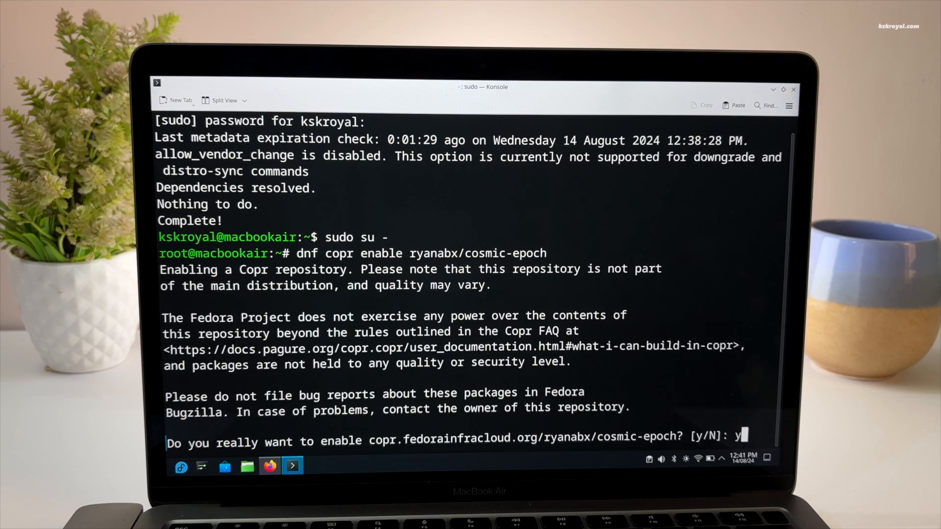
pyautogui.press('Return')
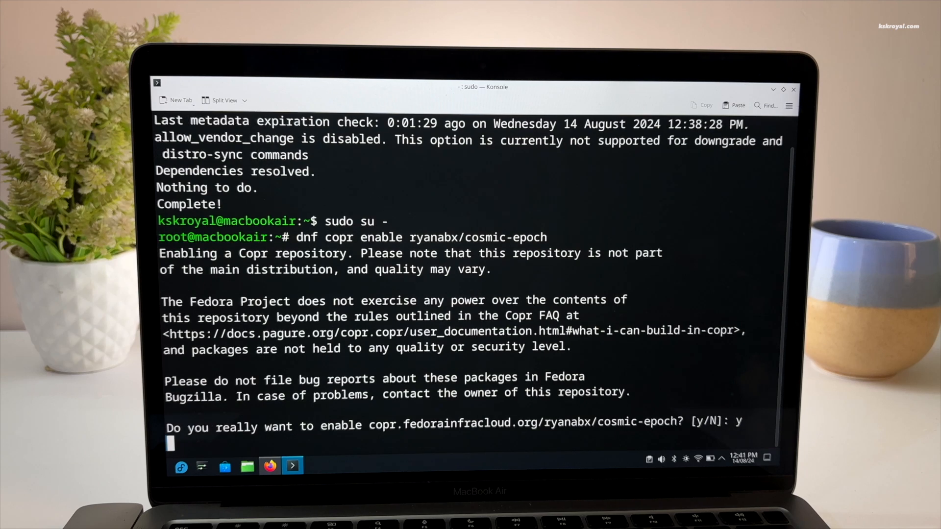
pyautogui.press('Return')
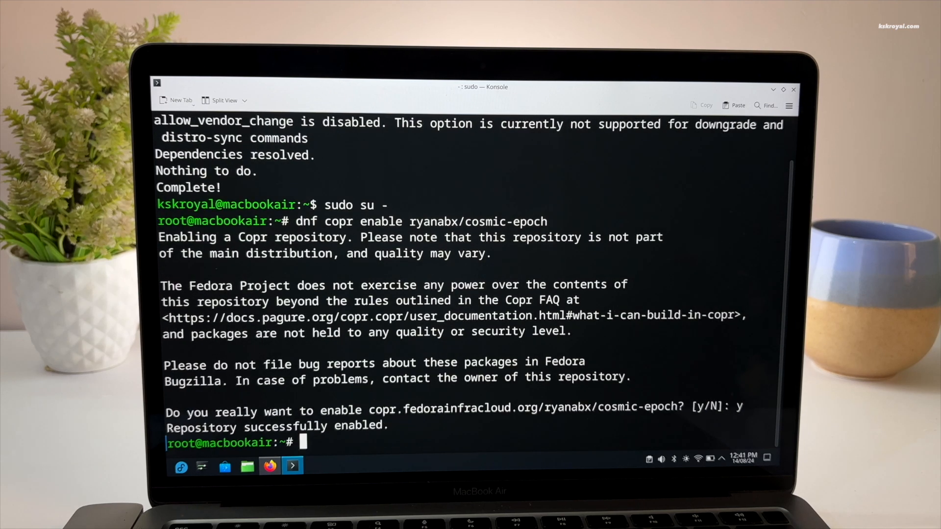
# - Install cosmic-desktop's 38 packages, accept the signing key, and reboot
pyautogui.write('dnf install cosmic-d')
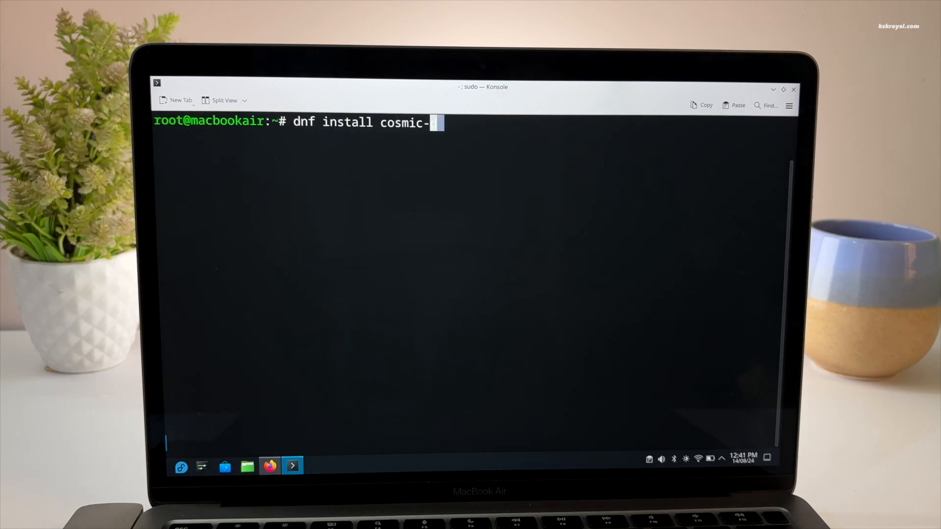
pyautogui.write('esktop')
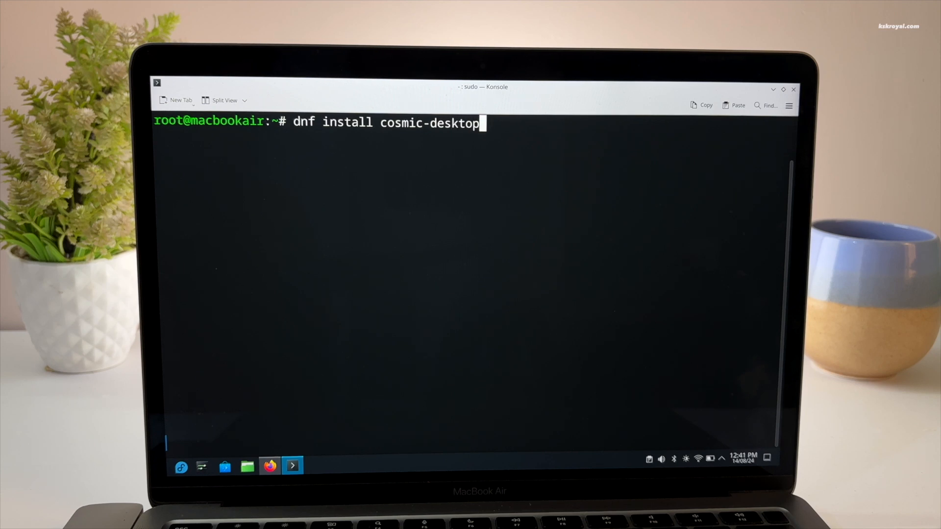
pyautogui.press('Return')
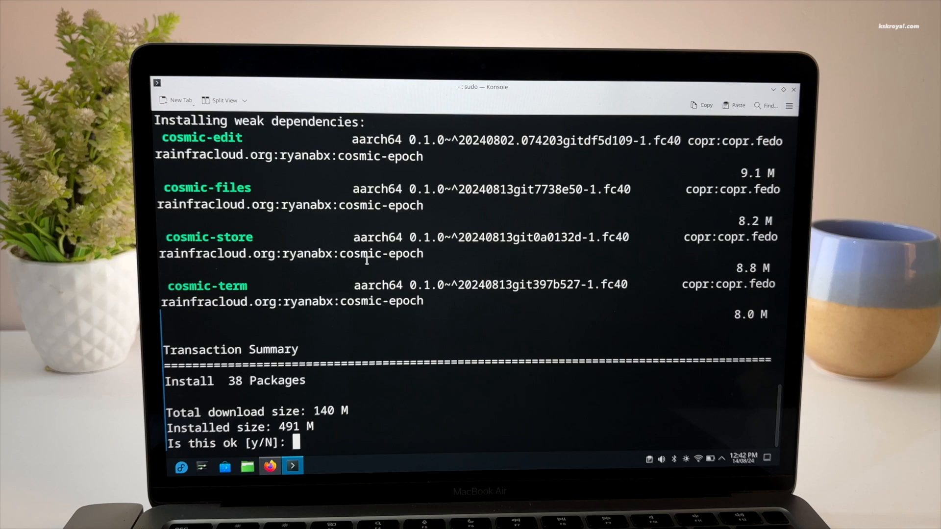
pyautogui.write('y')
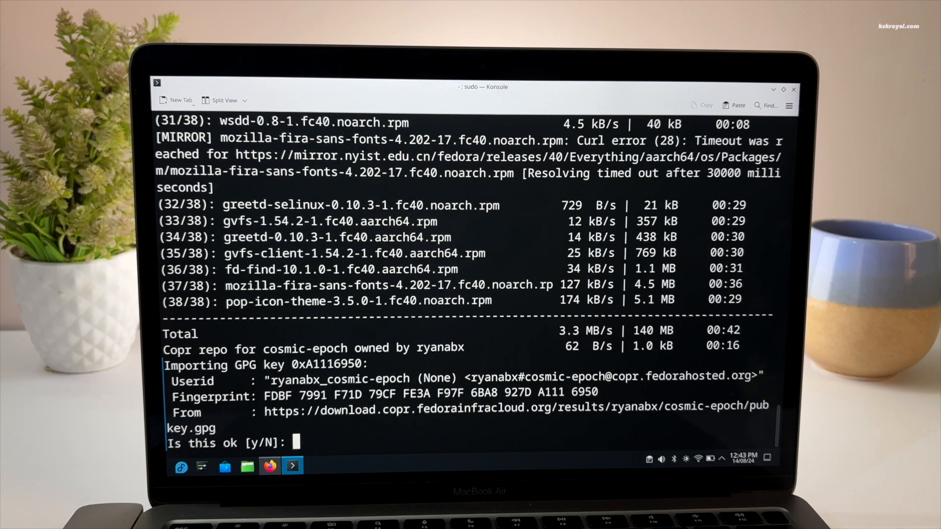
pyautogui.write('y')
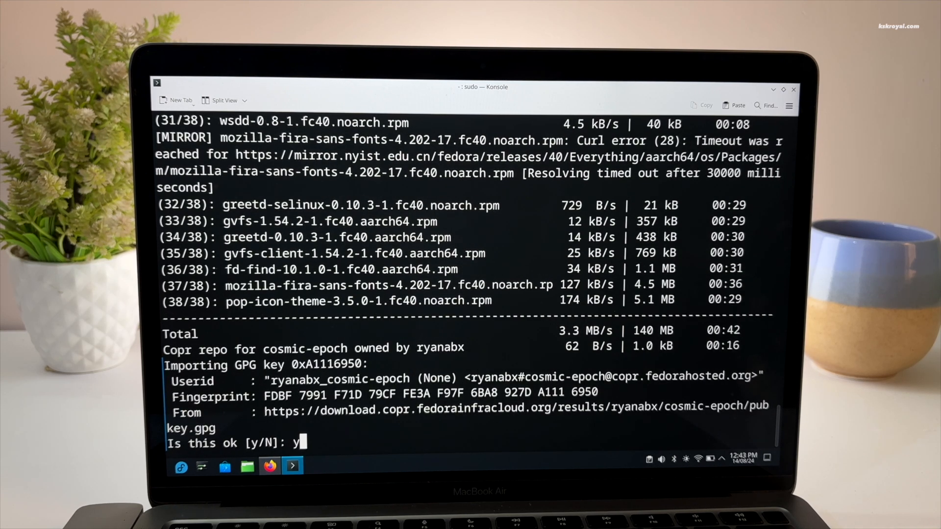
pyautogui.press('Return')
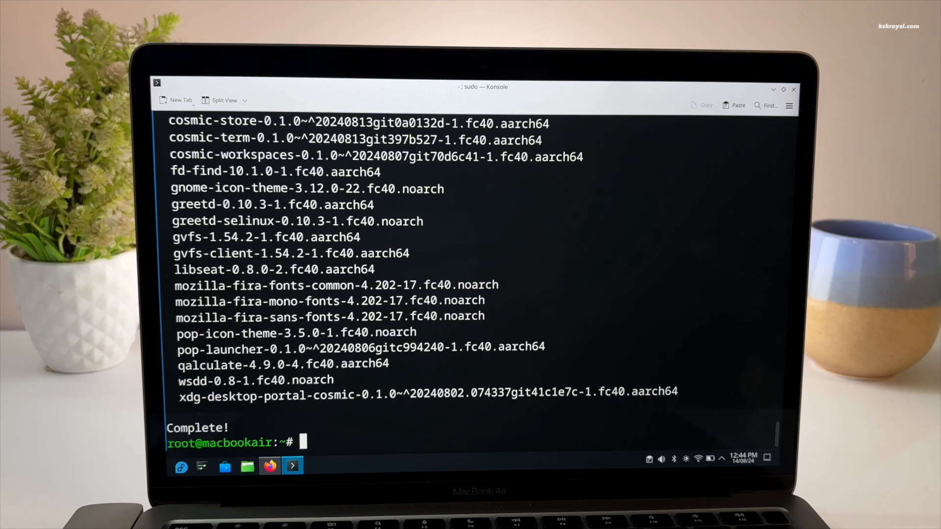
pyautogui.write('sudo reboo t')
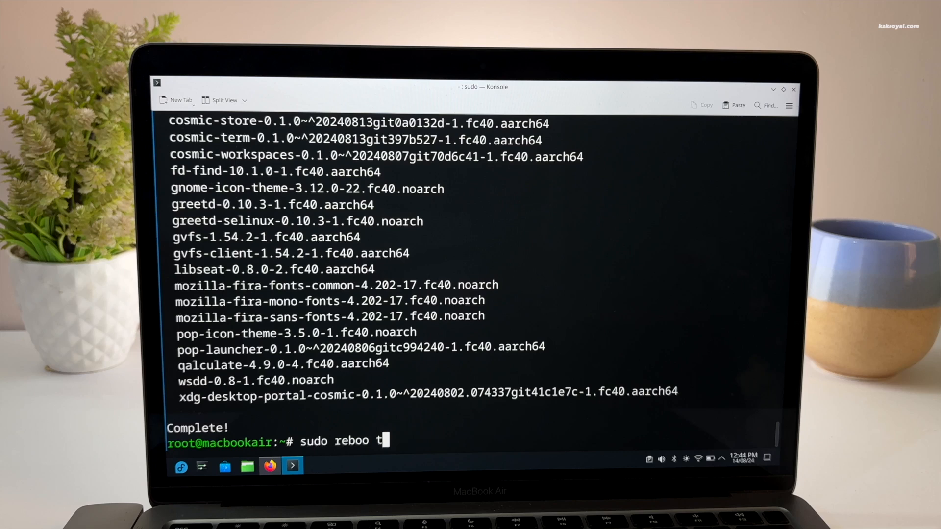
pyautogui.press('Return')
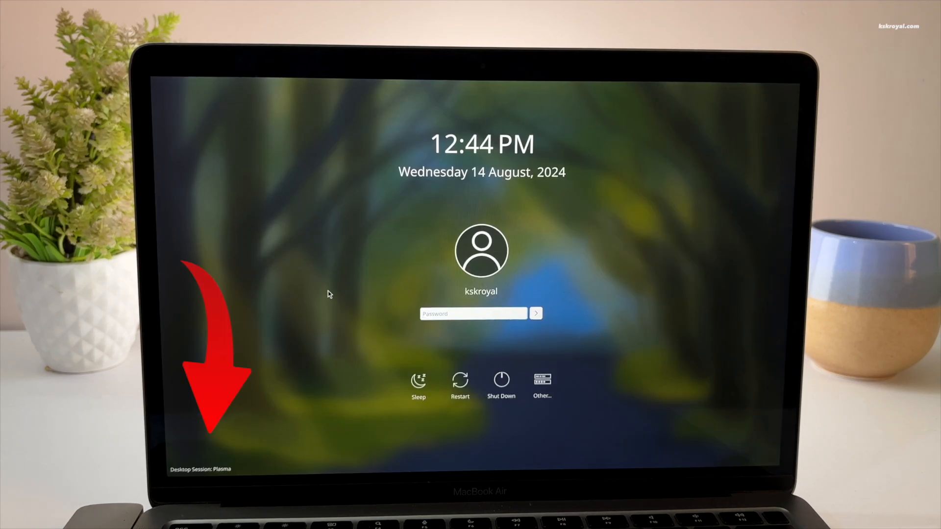
# - Switch the login screen's desktop session from Plasma to COSMIC
pyautogui.click(200, 470)
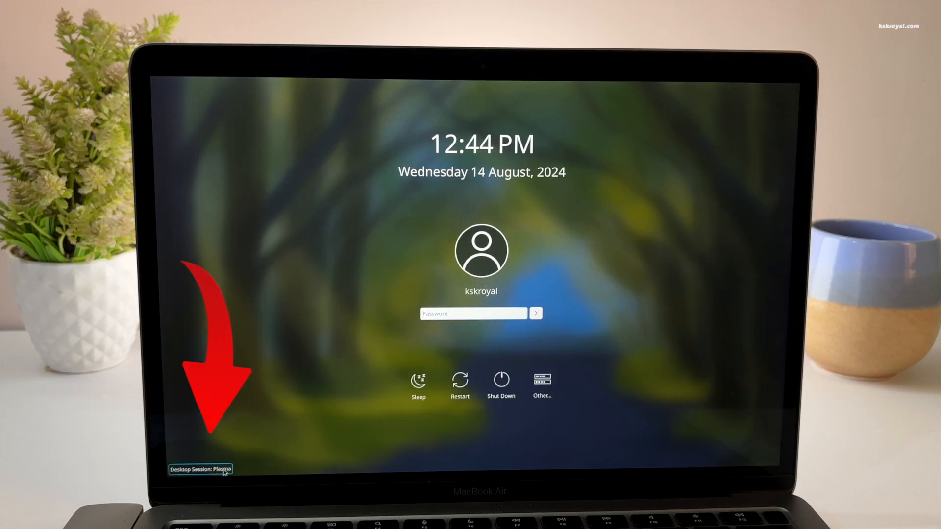
pyautogui.click(199, 470)
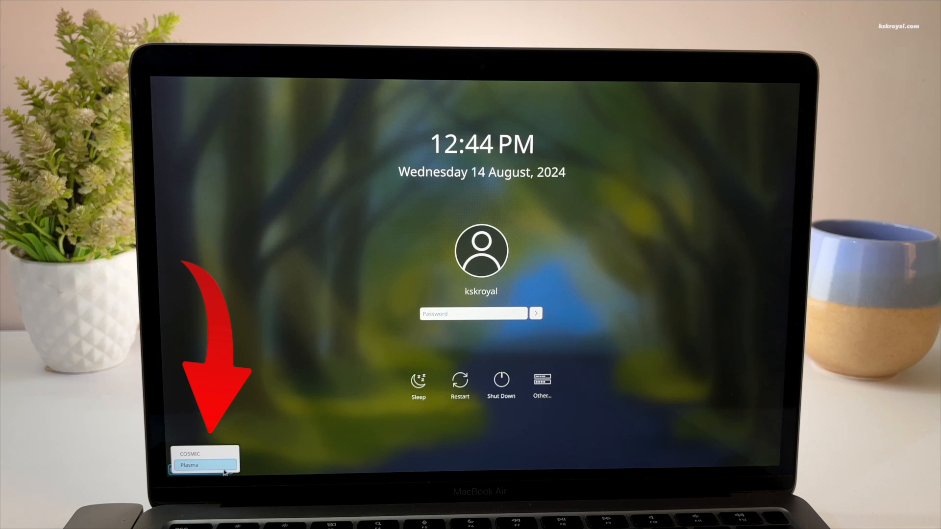
pyautogui.click(204, 454)
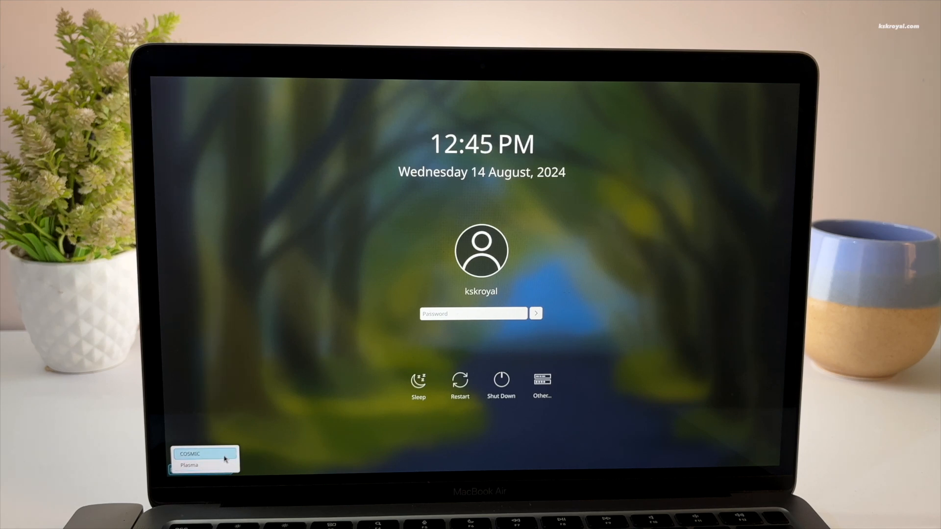
pyautogui.click(190, 454)
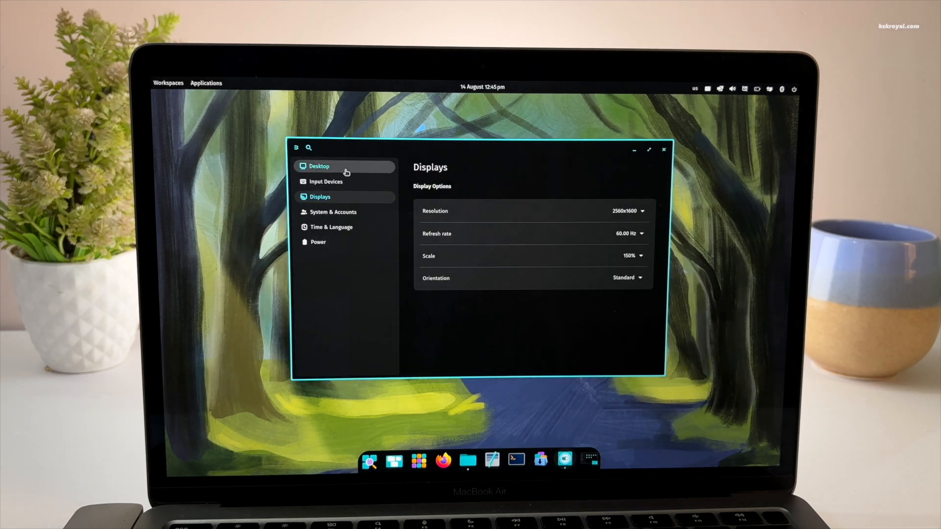
# - Set the desktop to Light mode under Desktop > Appearance in COSMIC Settings
pyautogui.click(319, 166)
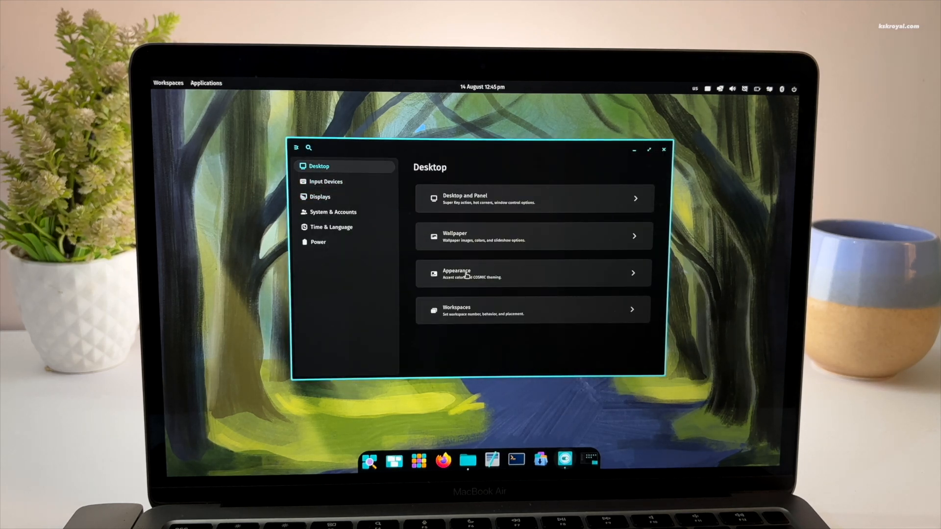
pyautogui.click(533, 274)
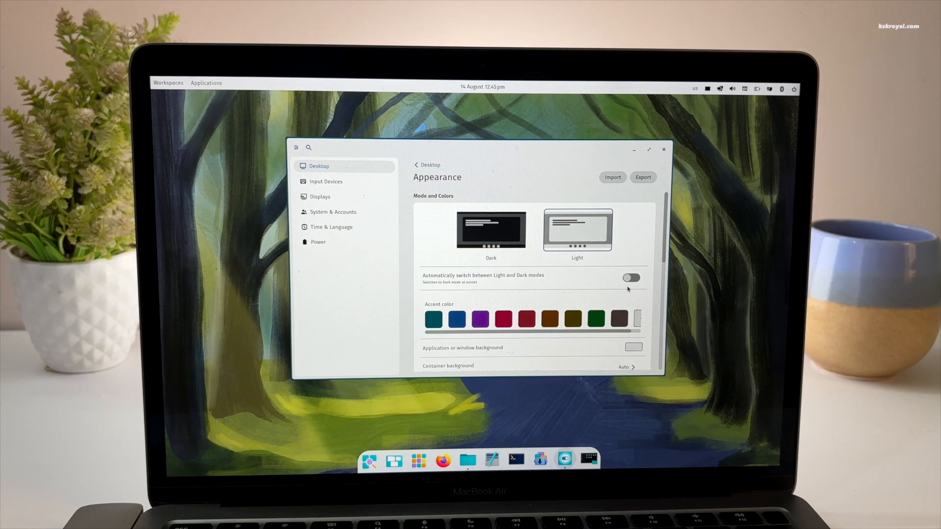
pyautogui.click(663, 149)
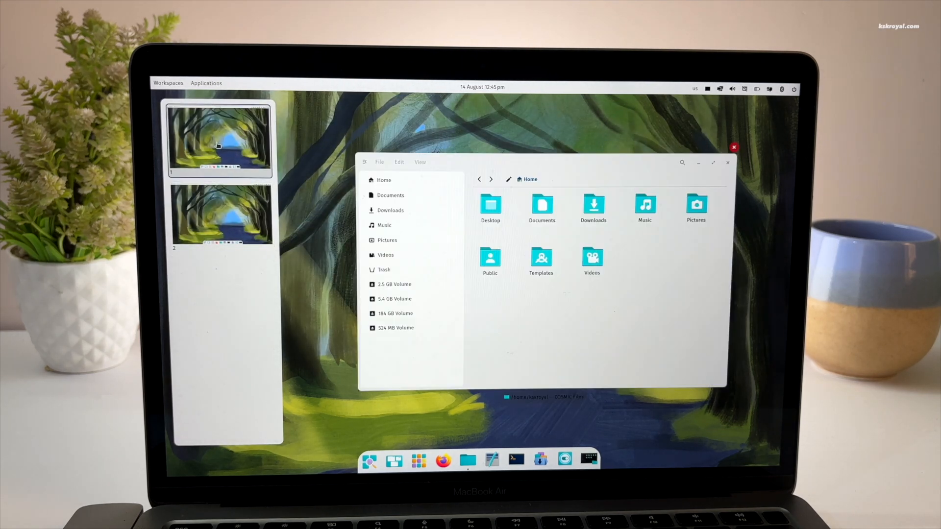
# - Switch between workspaces 1 and 2 in the Workspaces overview
pyautogui.click(734, 147)
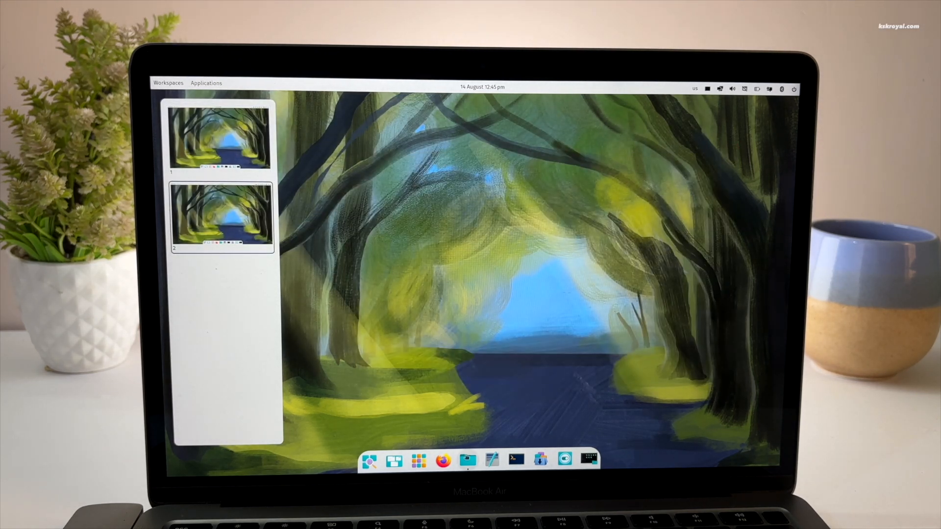
pyautogui.click(479, 460)
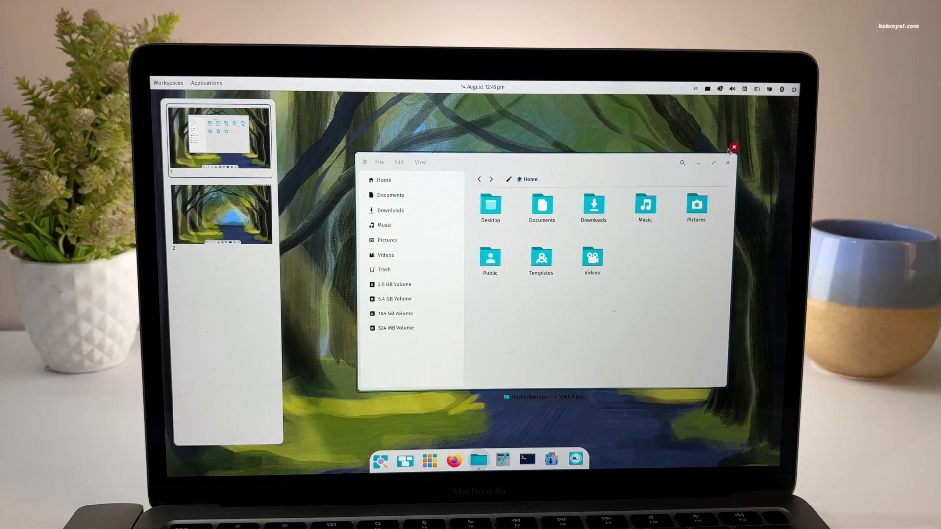
pyautogui.click(735, 147)
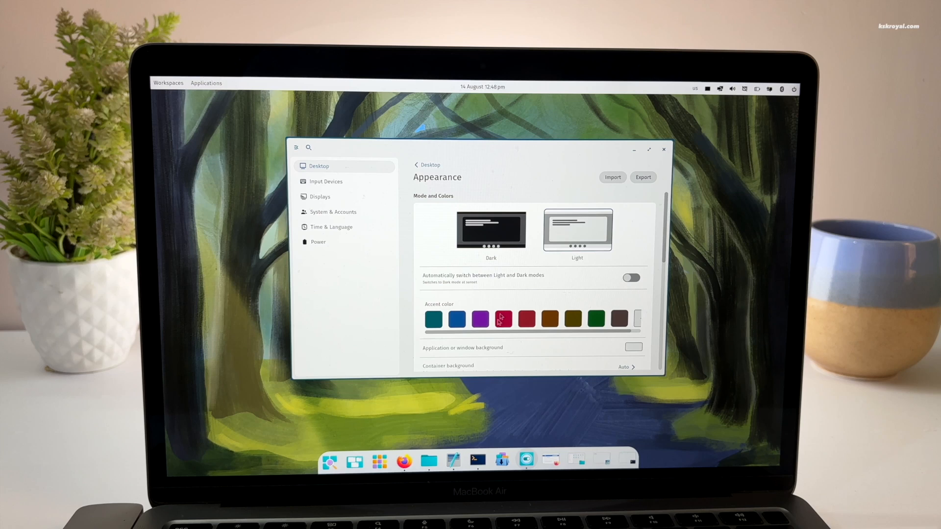
pyautogui.click(403, 461)
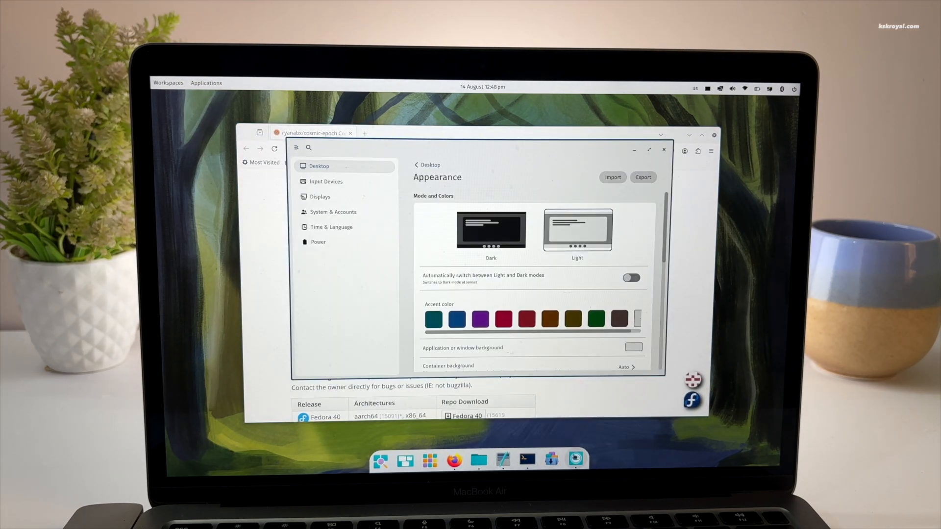
# - Move the Firefox window to workspace 2
pyautogui.click(169, 82)
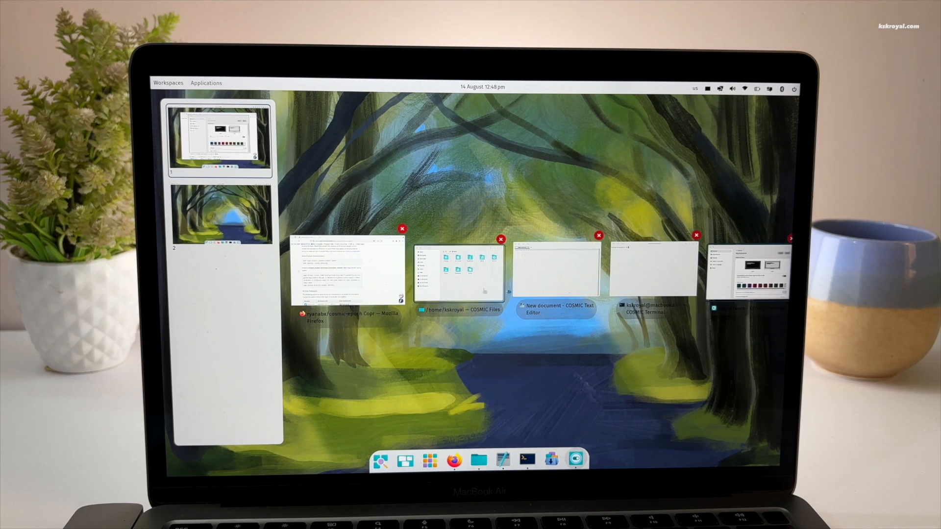
pyautogui.click(349, 270)
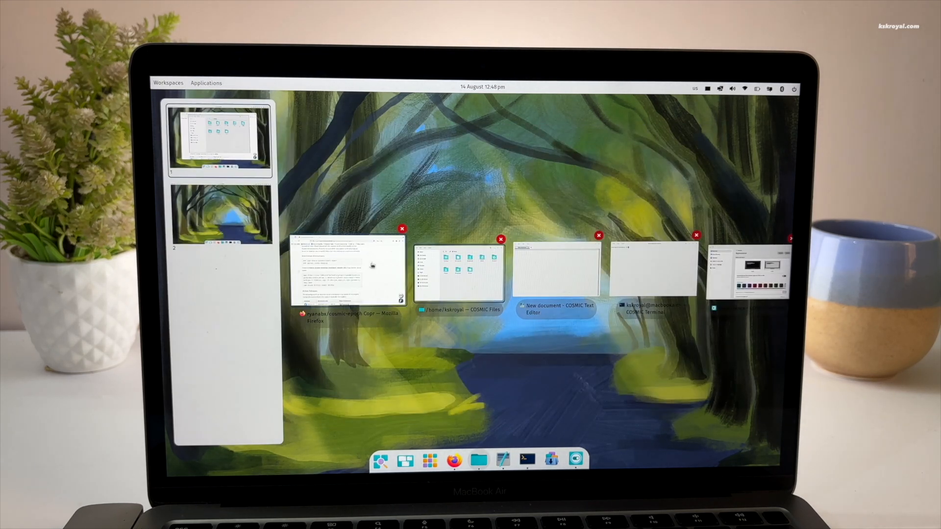
pyautogui.click(402, 228)
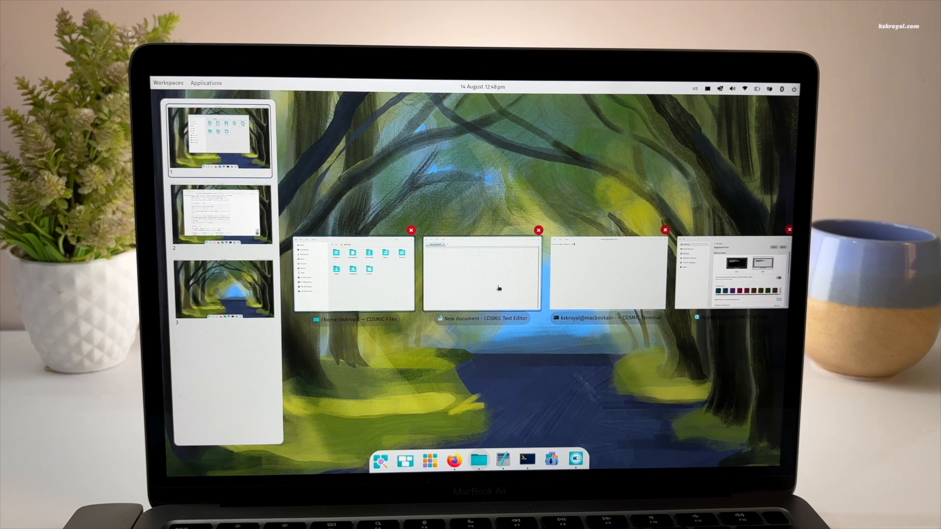
pyautogui.click(539, 230)
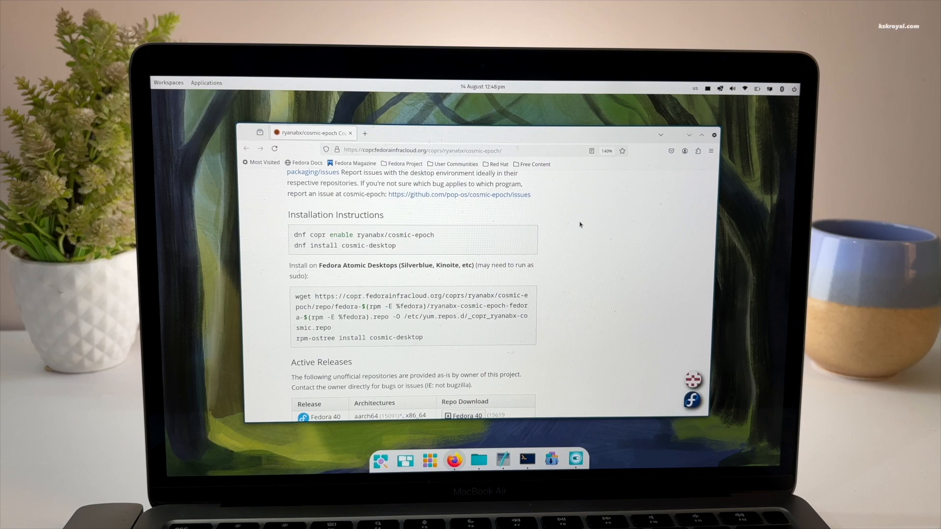
# - Close the Settings window and launch COSMIC Text Editor from the dock
pyautogui.click(527, 460)
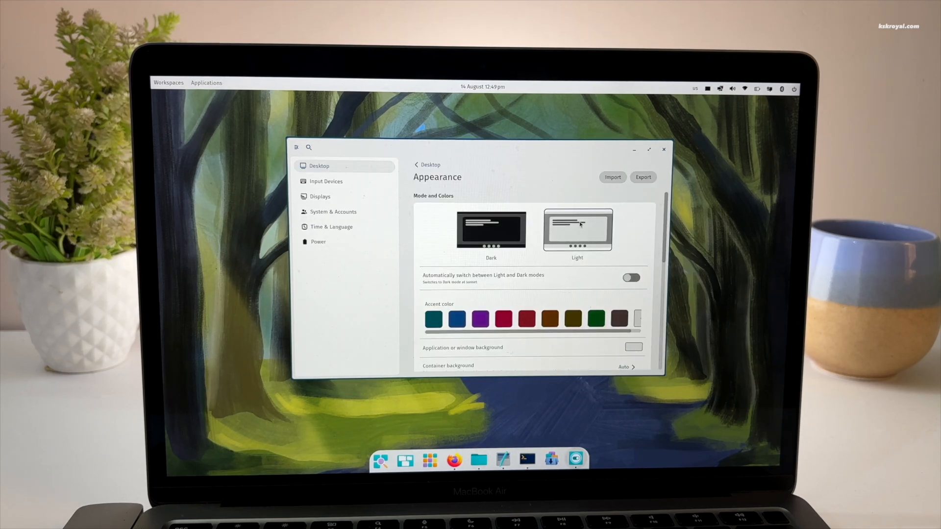
pyautogui.moveTo(680, 135)
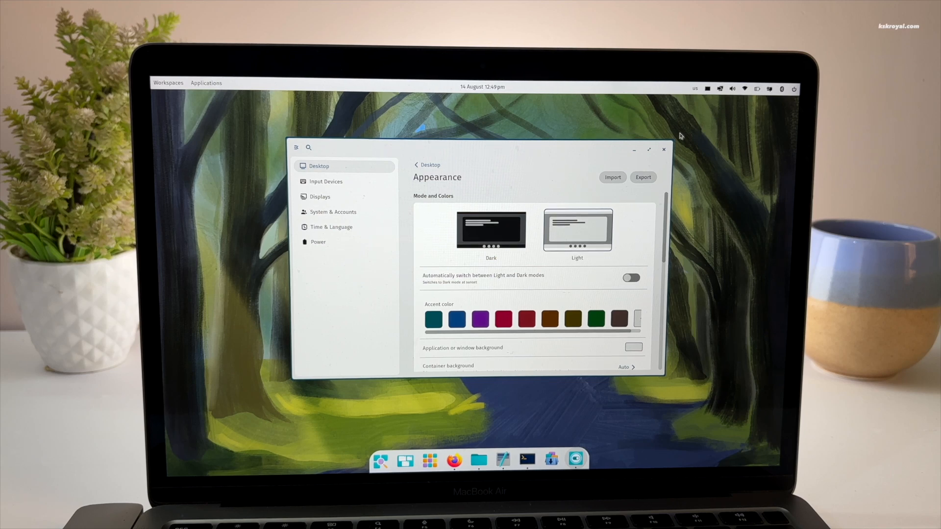
pyautogui.click(663, 149)
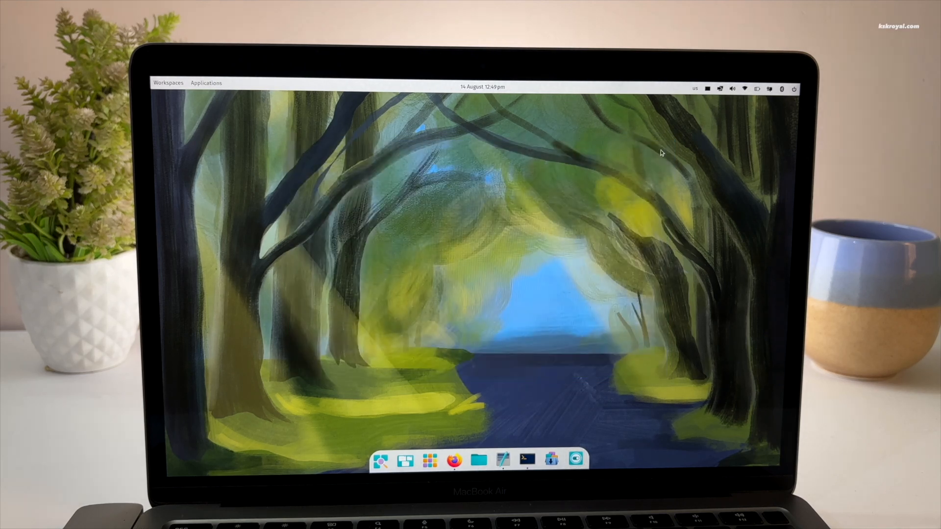
pyautogui.click(454, 460)
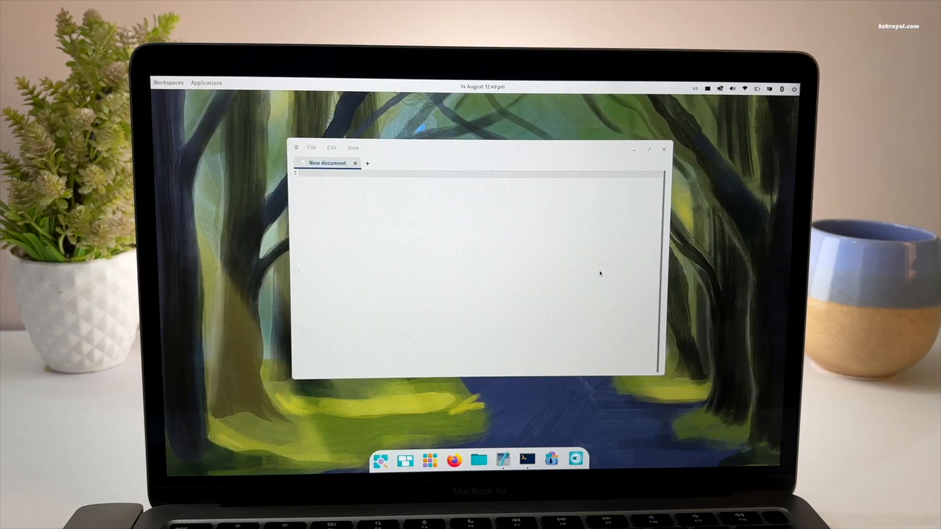
# - Log out of COSMIC and log back in with the Plasma session selected
pyautogui.click(643, 142)
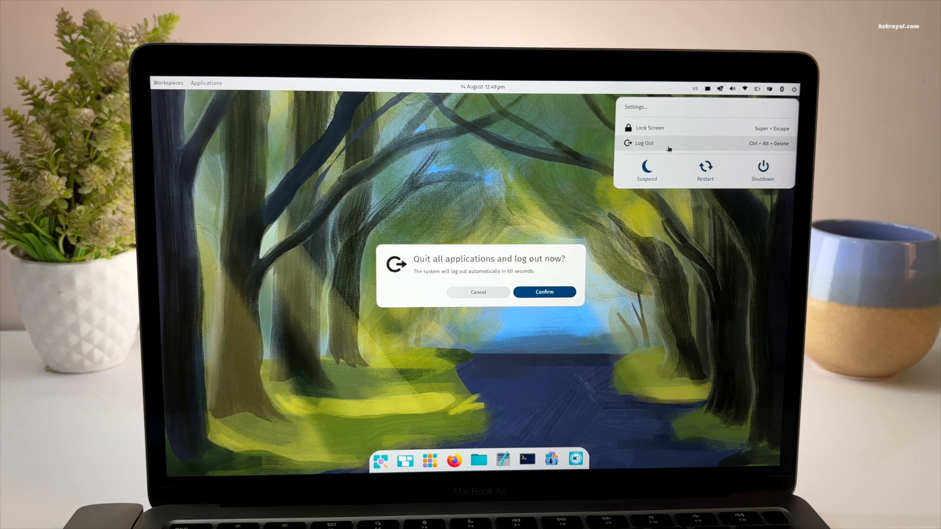
pyautogui.click(478, 292)
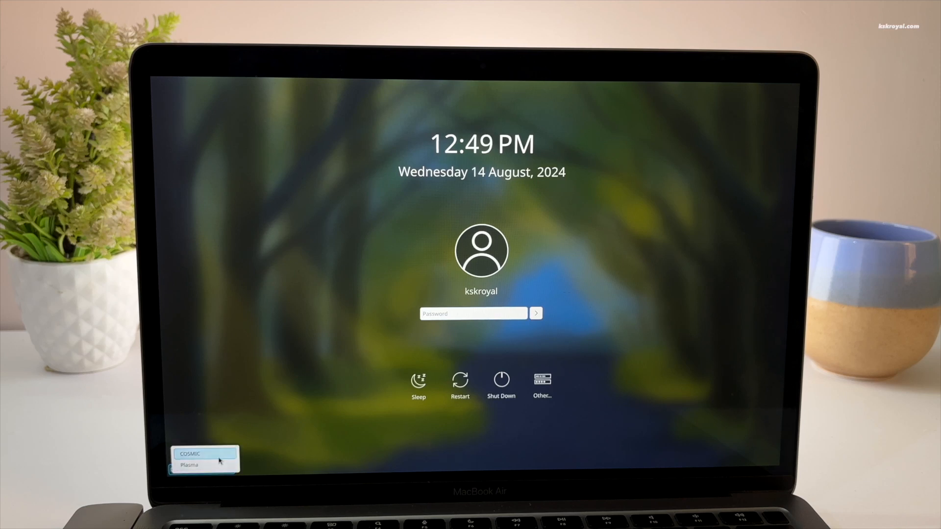
pyautogui.click(204, 466)
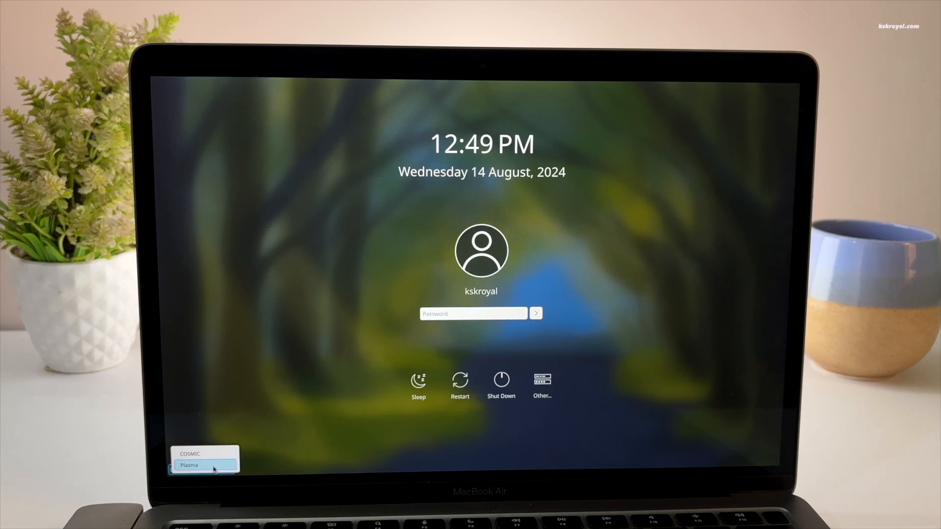
pyautogui.click(190, 466)
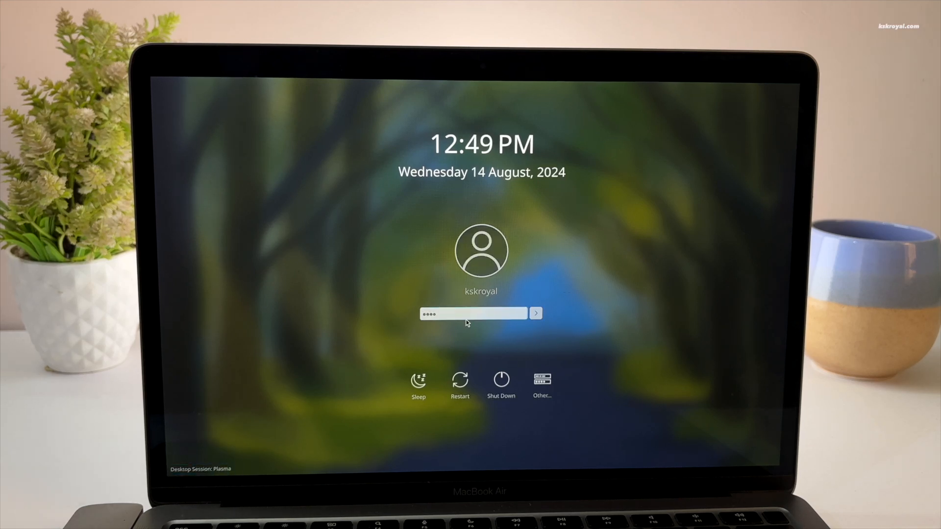
pyautogui.click(535, 313)
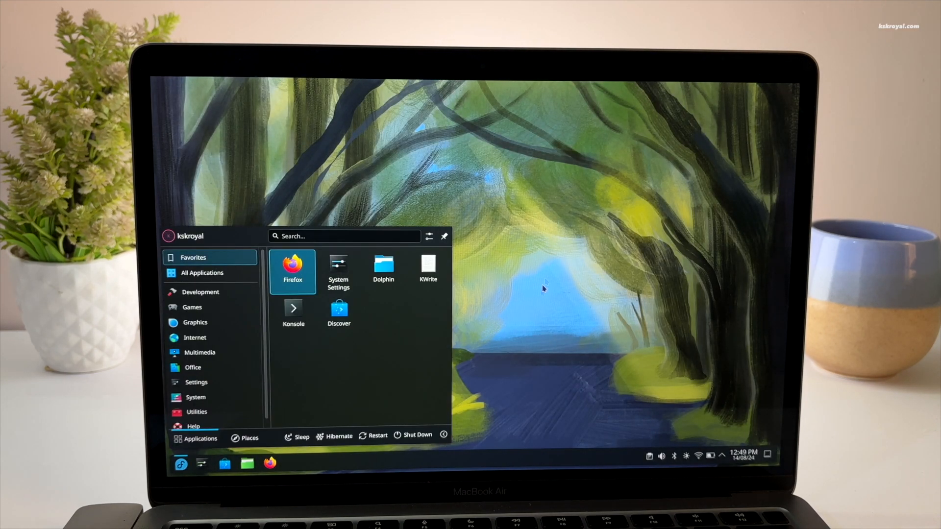
pyautogui.moveTo(340, 315)
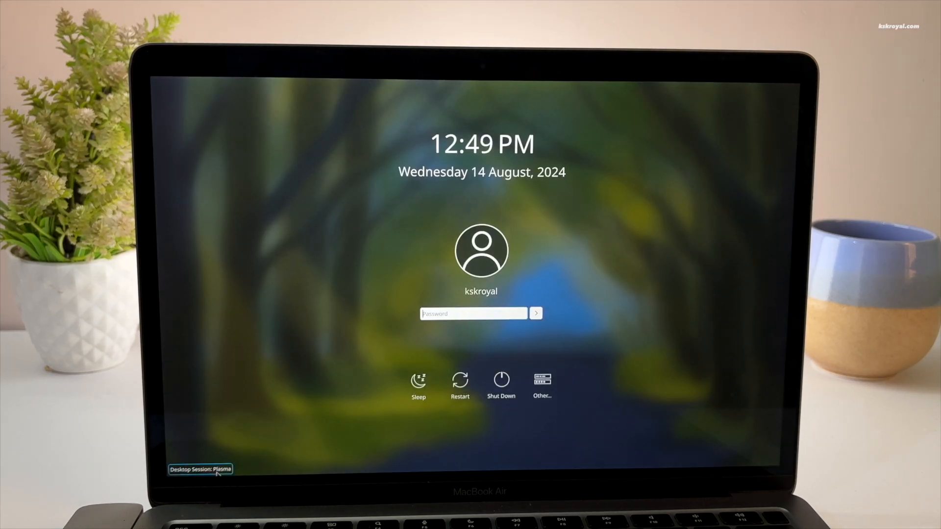
# - Choose COSMIC as the desktop session on the SDDM login screen
pyautogui.click(200, 470)
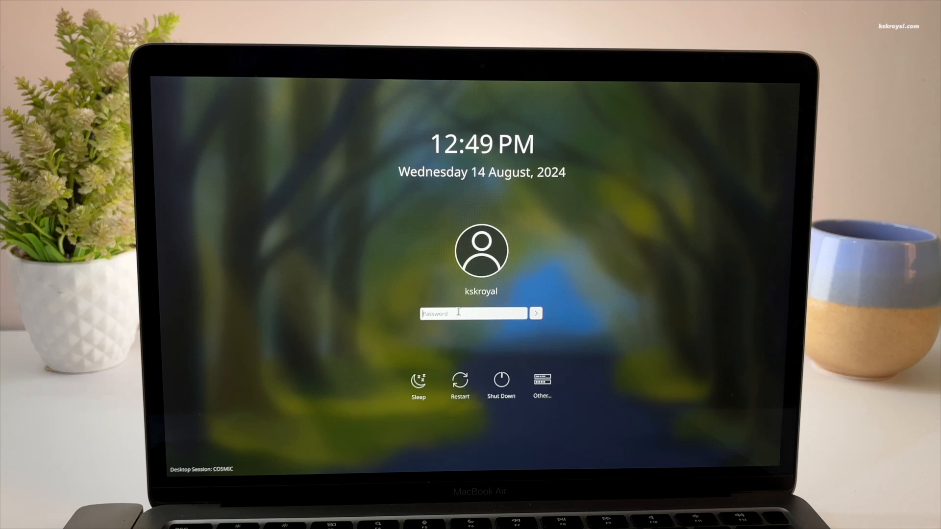